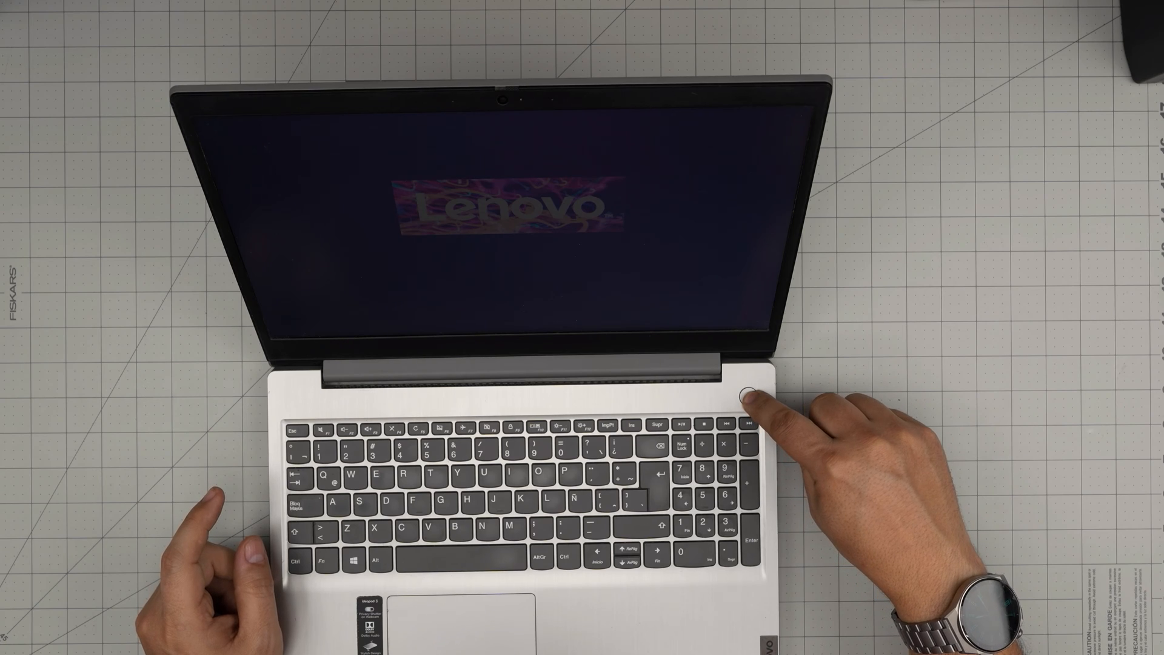
Power on the laptop and enter BIOS setup at the Lenovo logo.
click(747, 391)
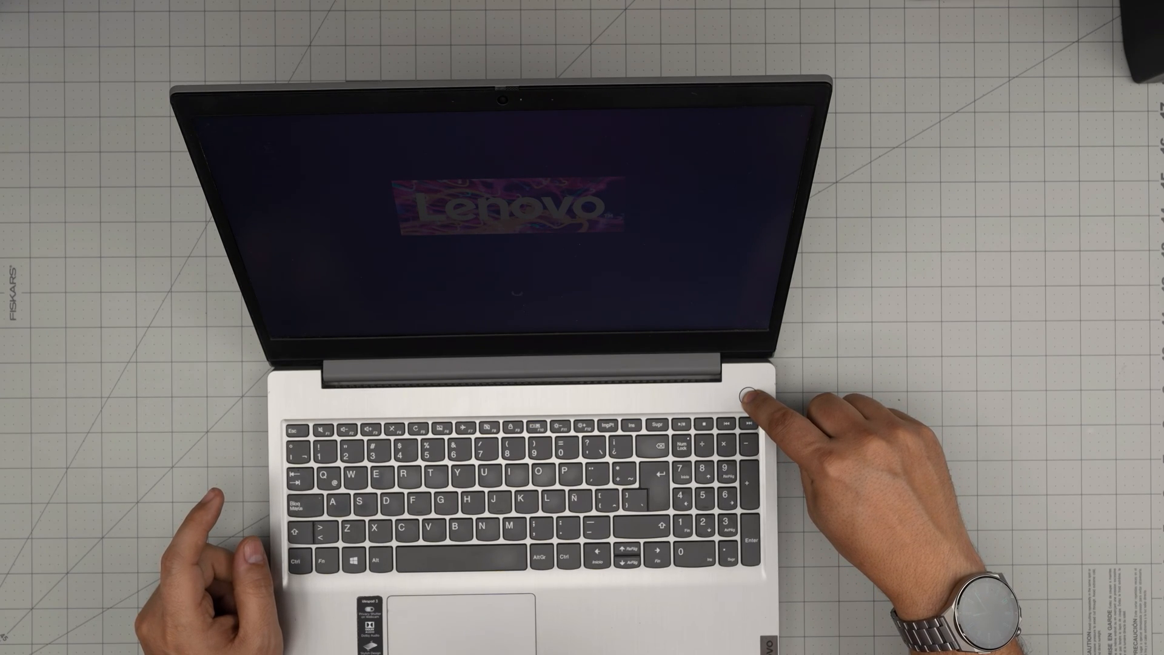
click(749, 399)
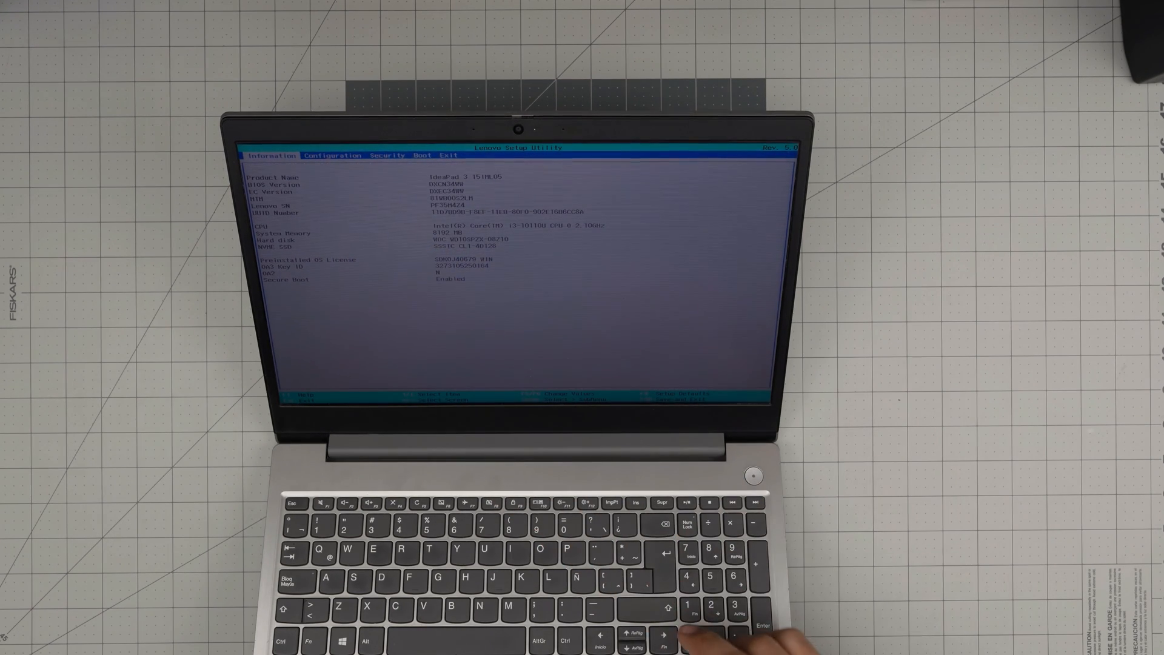
Move to the Configuration tab and request save-and-exit with F10.
key(right)
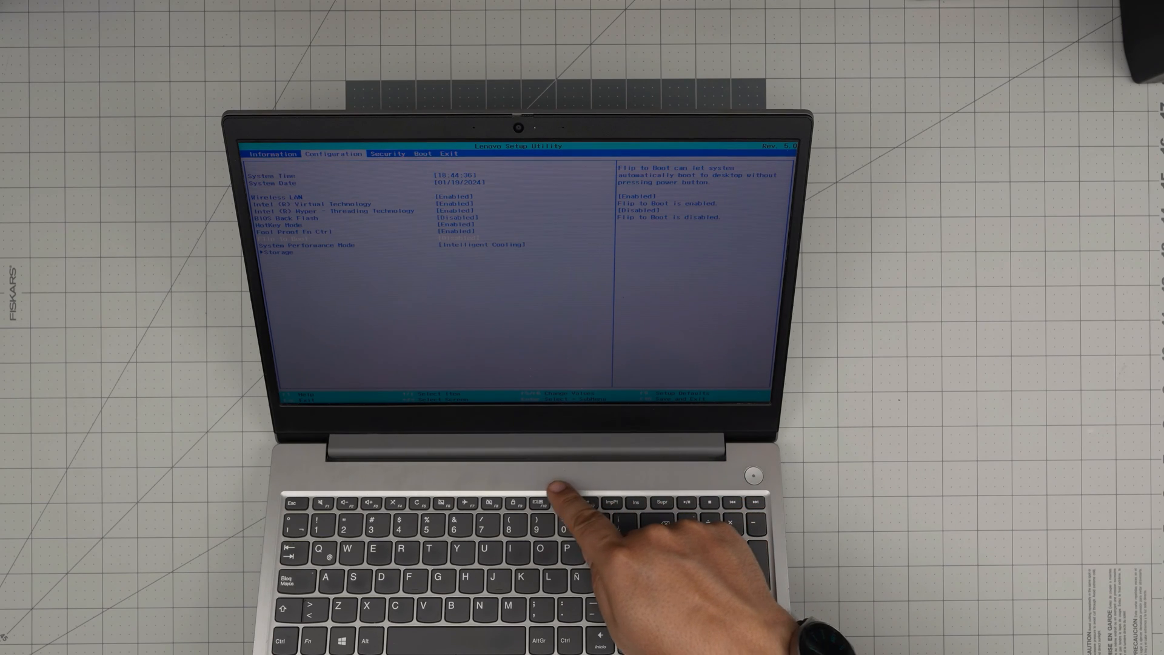
key(f10)
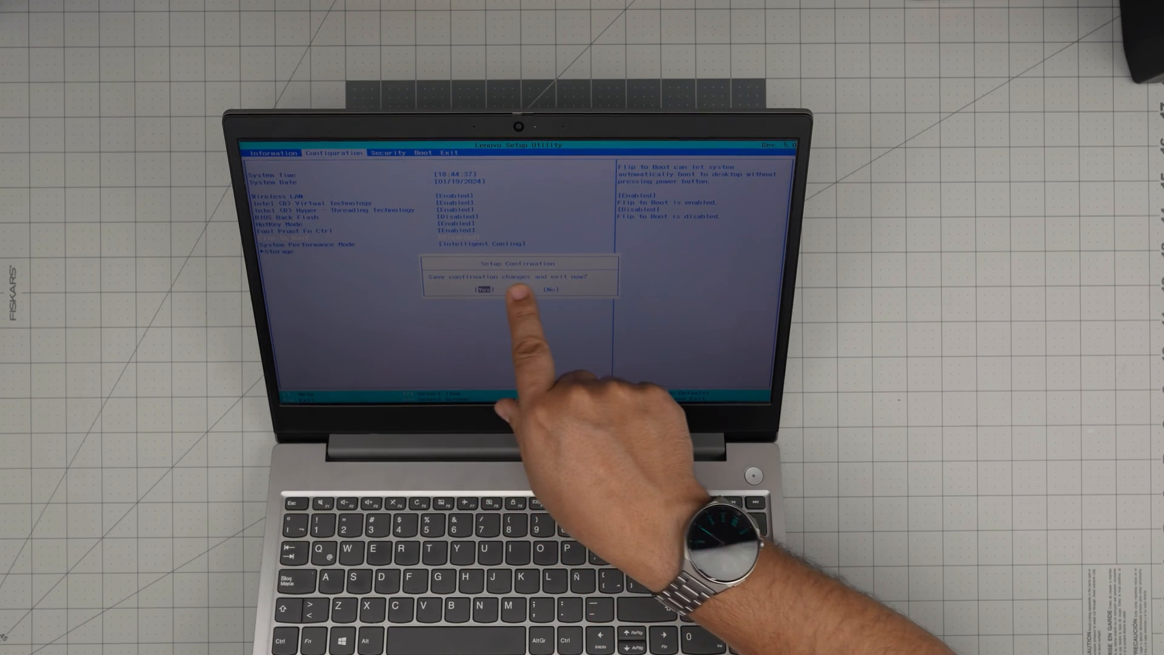